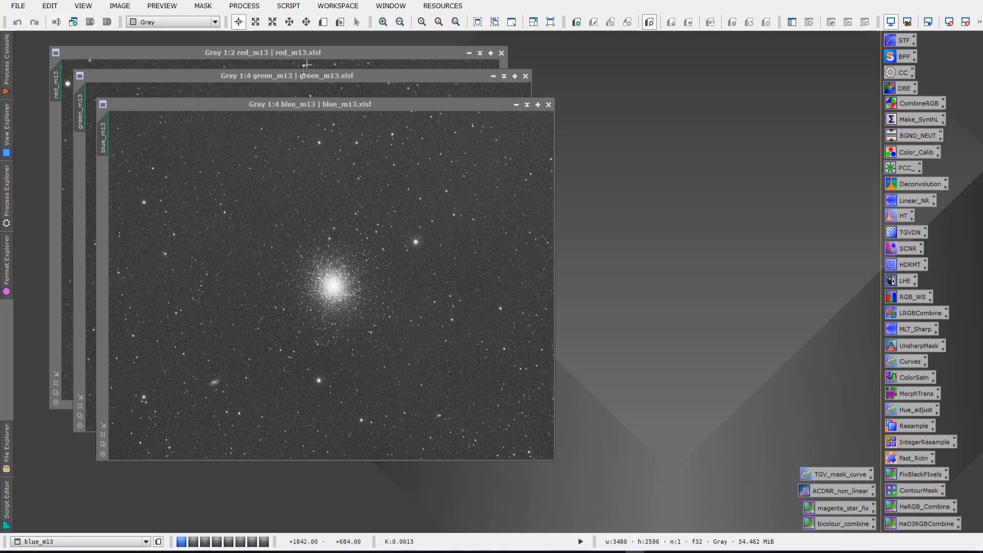
mouse_move(298, 108)
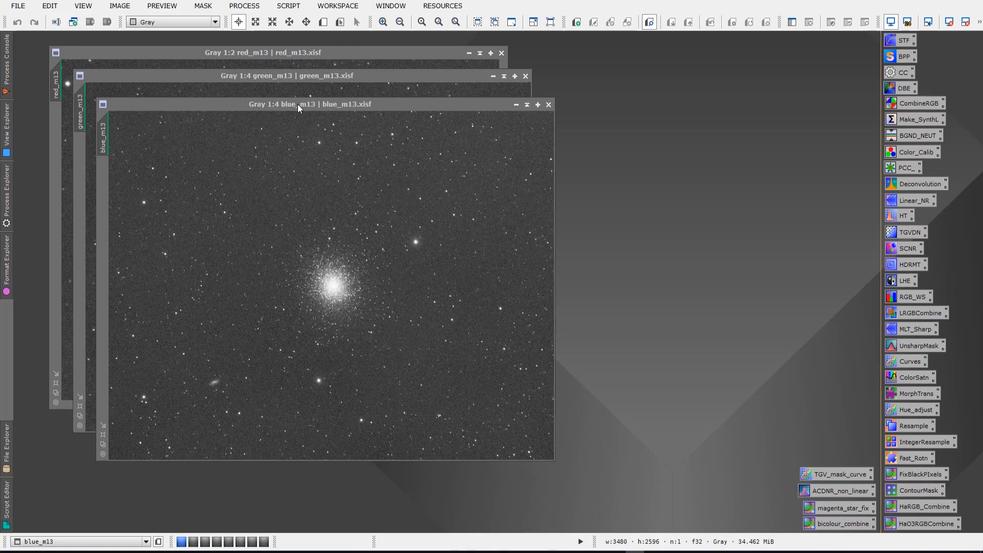
Open the Process menu over the three stacked M13 channel images.
click(245, 6)
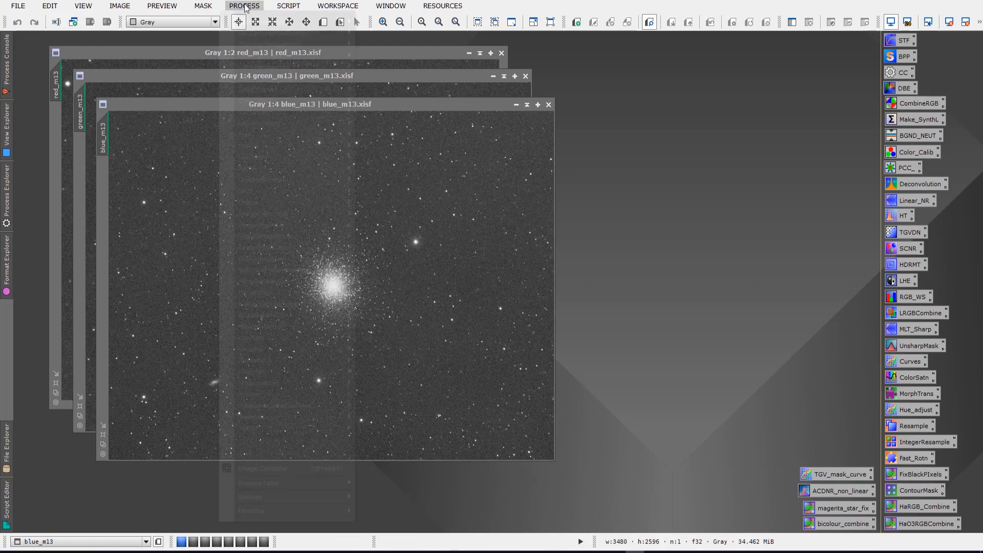
Open ColorSpaces > ChannelCombination and assign red_m13 as the red channel source.
click(244, 5)
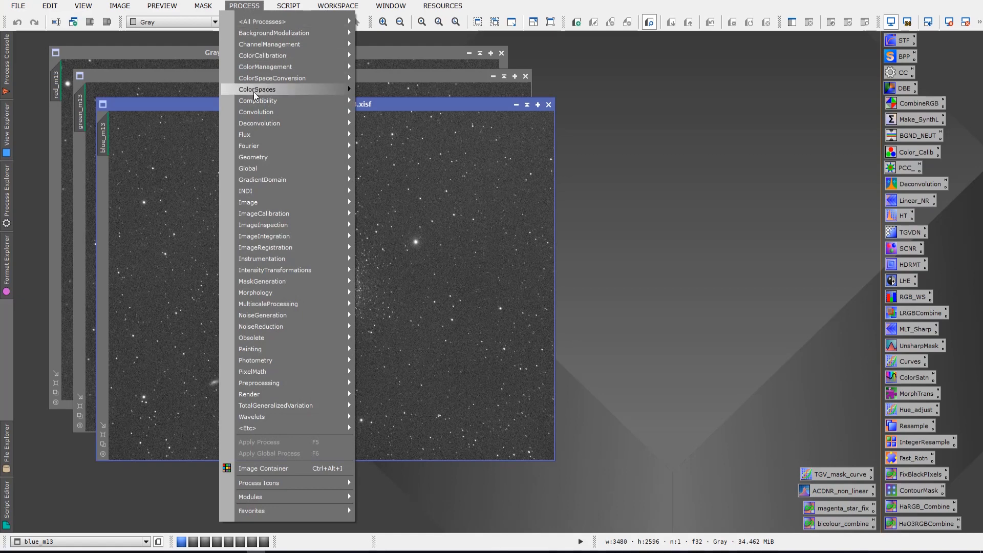
mouse_move(257, 89)
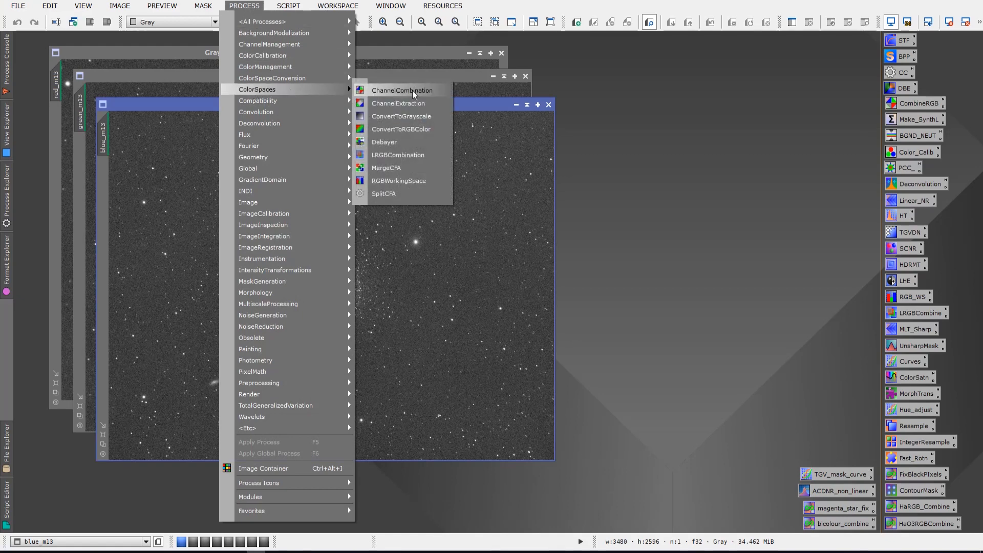
click(402, 90)
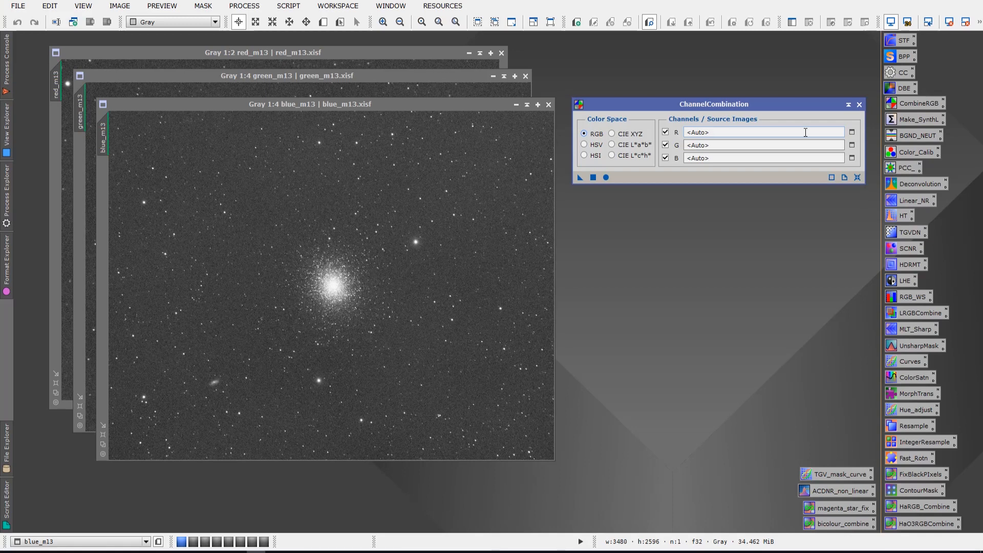
mouse_move(851, 132)
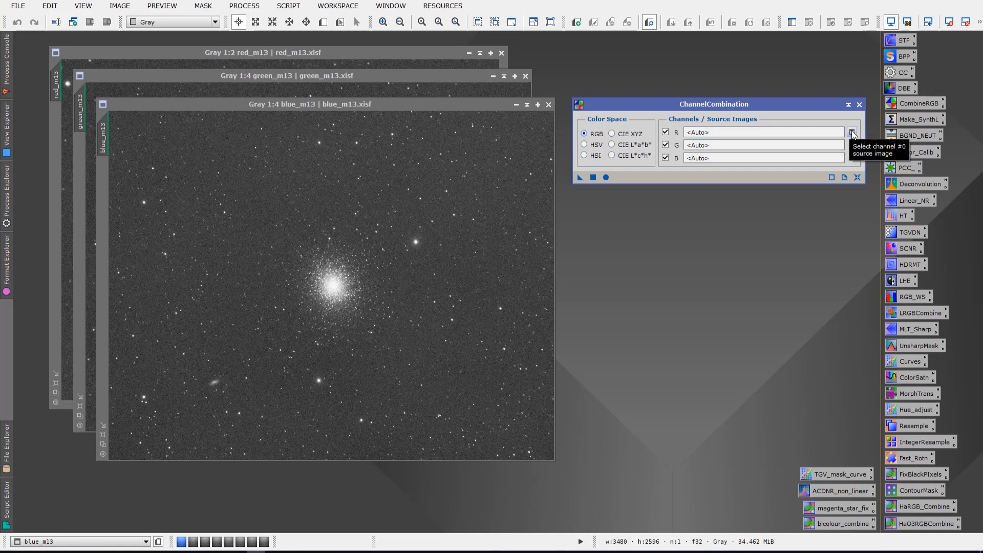
click(852, 131)
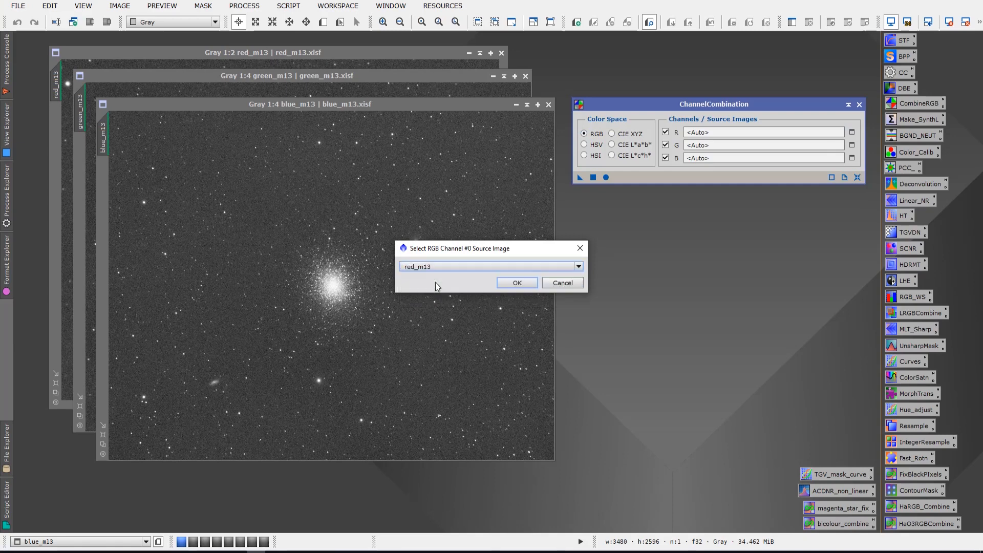
click(517, 283)
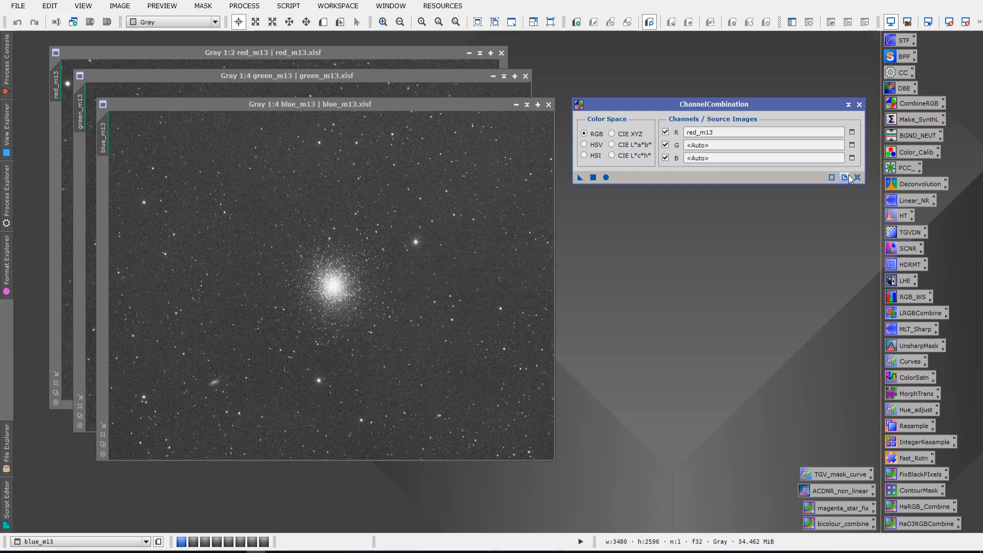
Assign green_m13 and blue_m13 as the green and blue channel sources.
click(844, 177)
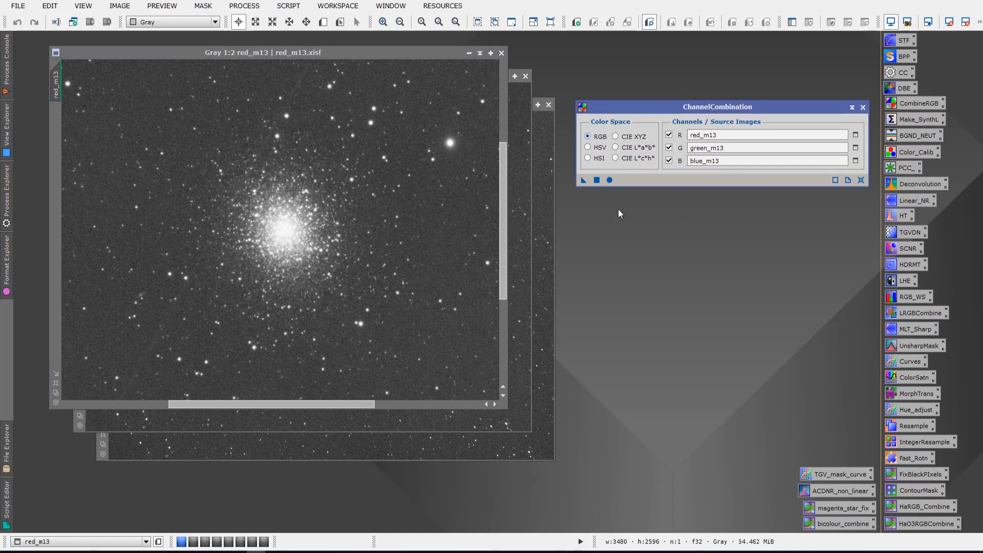
mouse_move(610, 180)
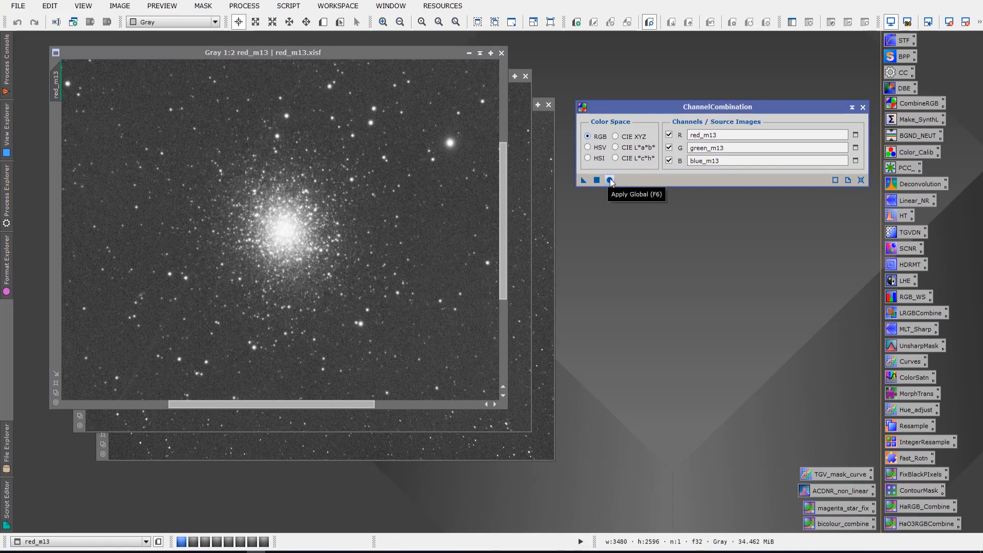
Apply ChannelCombination globally, name the new image RGB, and auto-stretch its display.
click(609, 180)
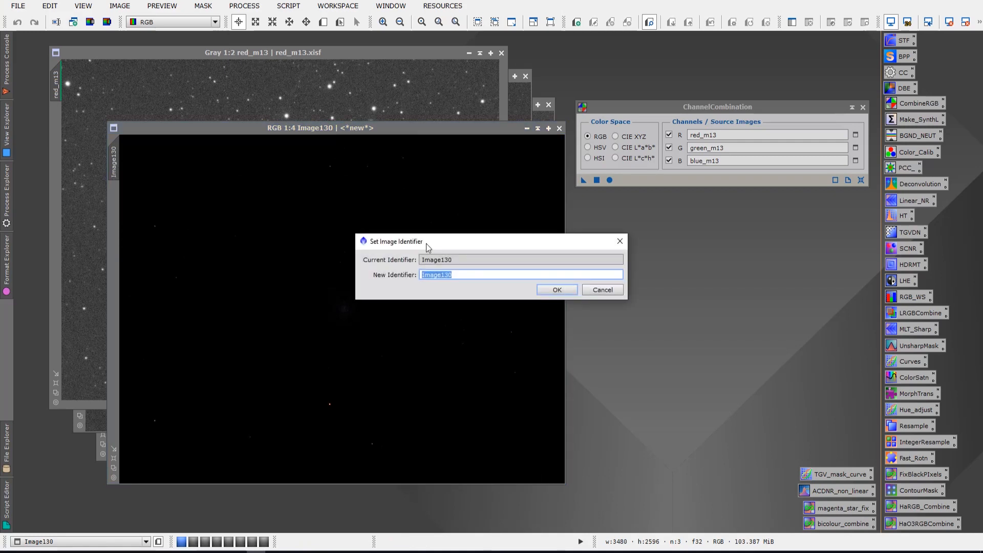
click(557, 289)
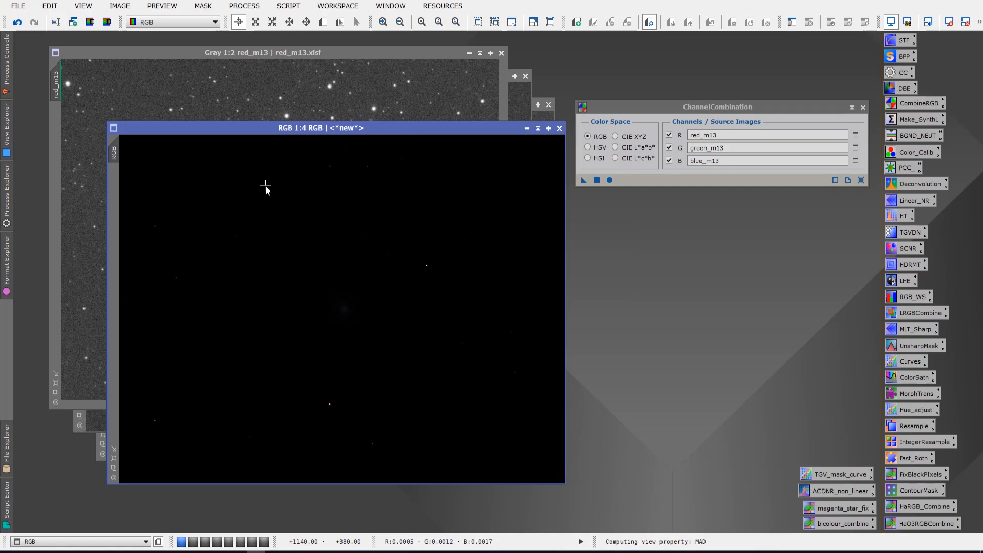
click(584, 180)
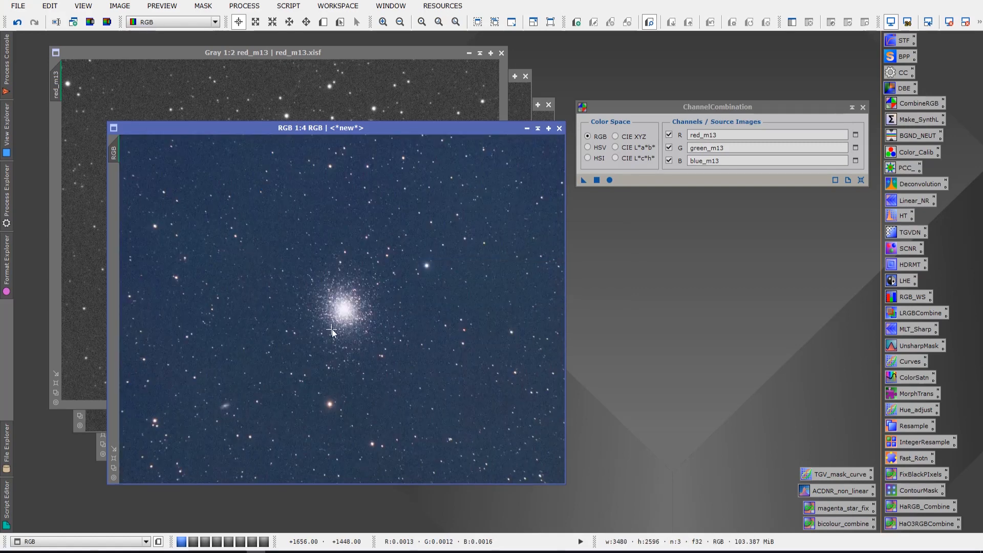
mouse_move(345, 407)
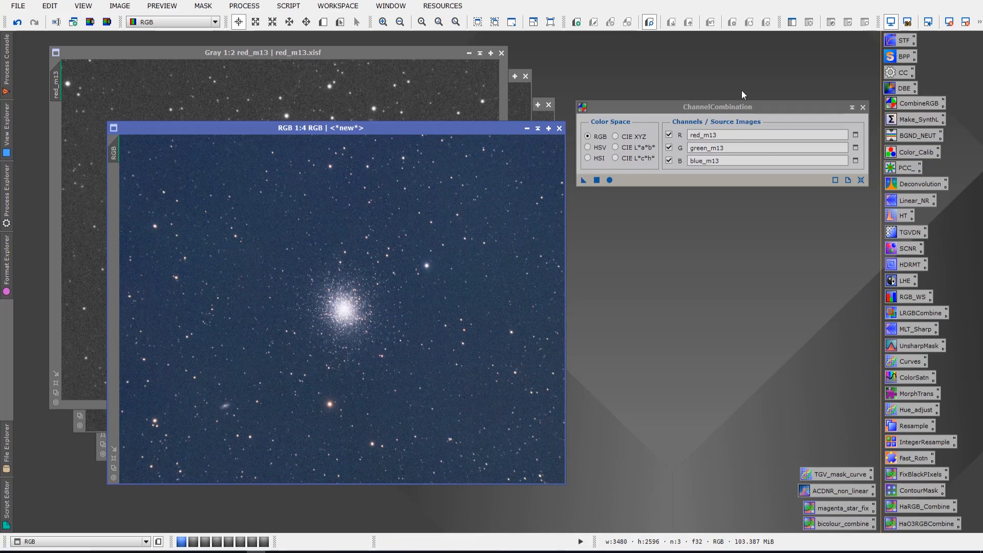
mouse_move(376, 217)
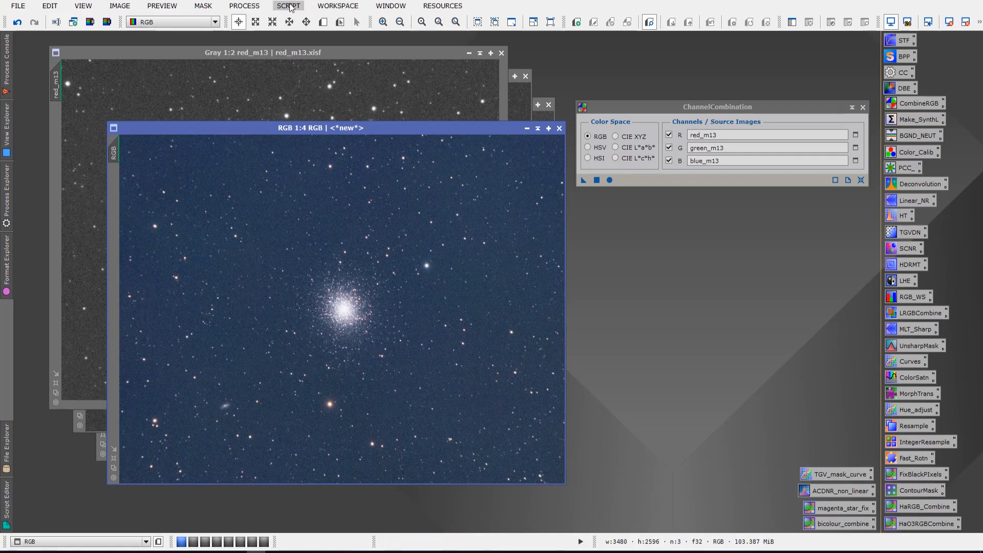
Run the Script > Utilities > AutoColor script on the RGB image.
click(288, 6)
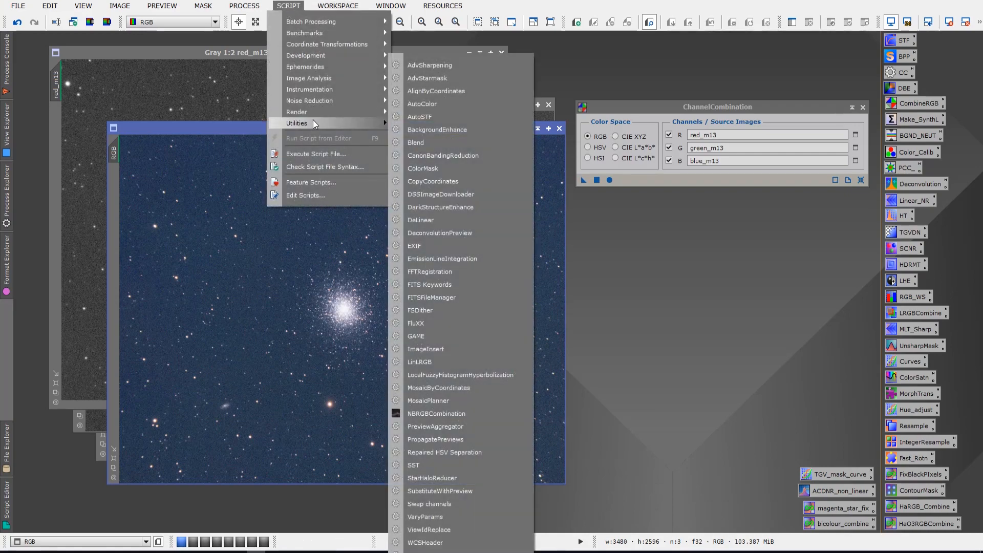
mouse_move(428, 104)
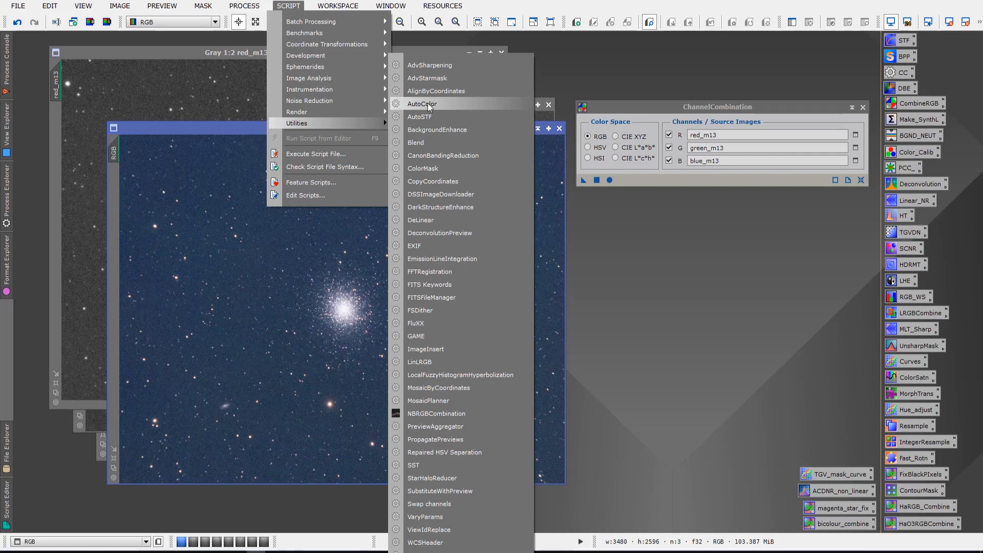
click(422, 103)
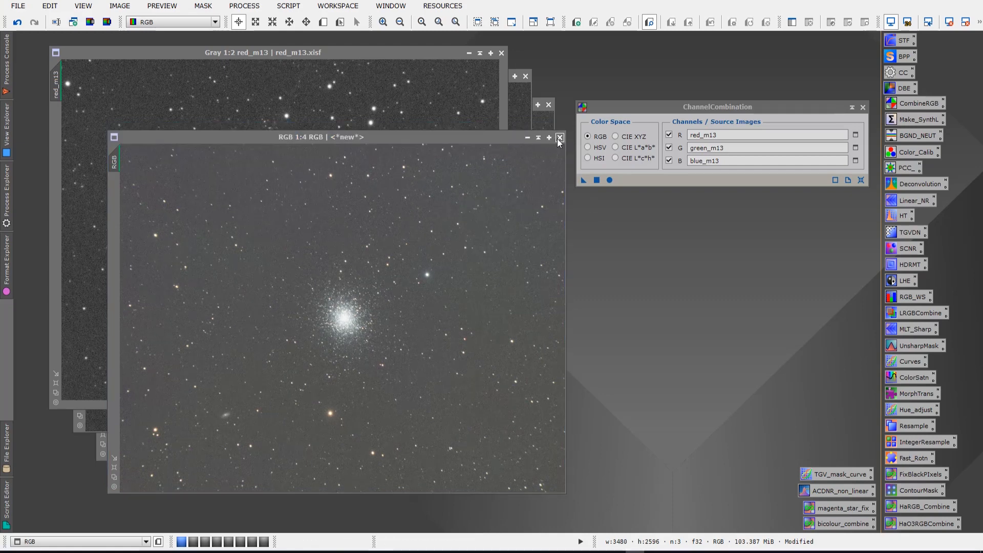
Close the RGB image without saving, leaving red_m13 as the working image.
click(560, 137)
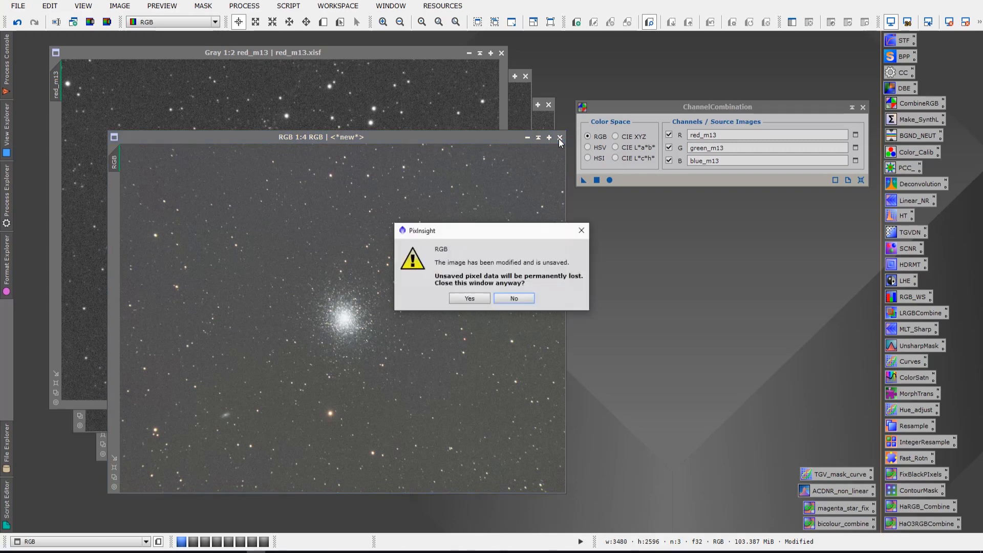
click(470, 298)
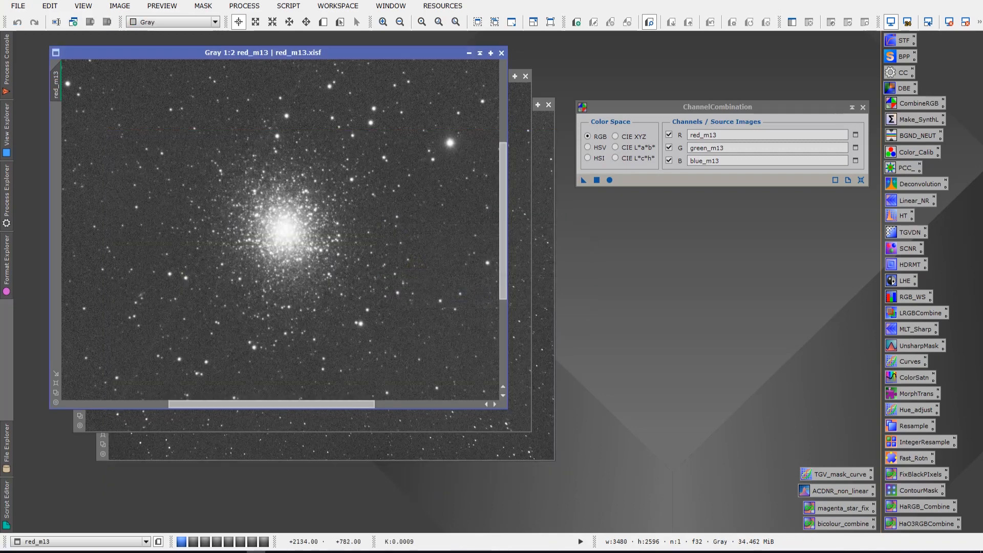
mouse_move(353, 53)
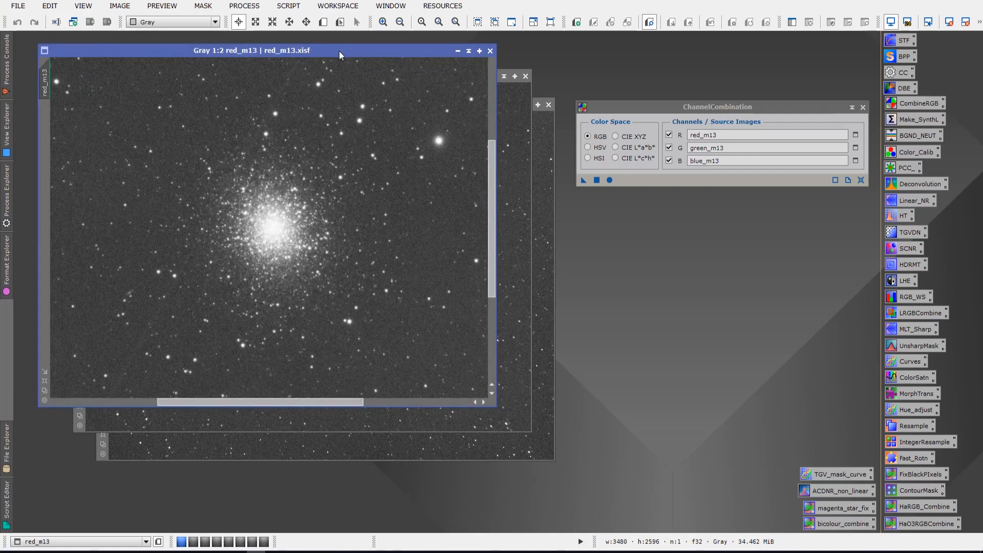
mouse_move(719, 117)
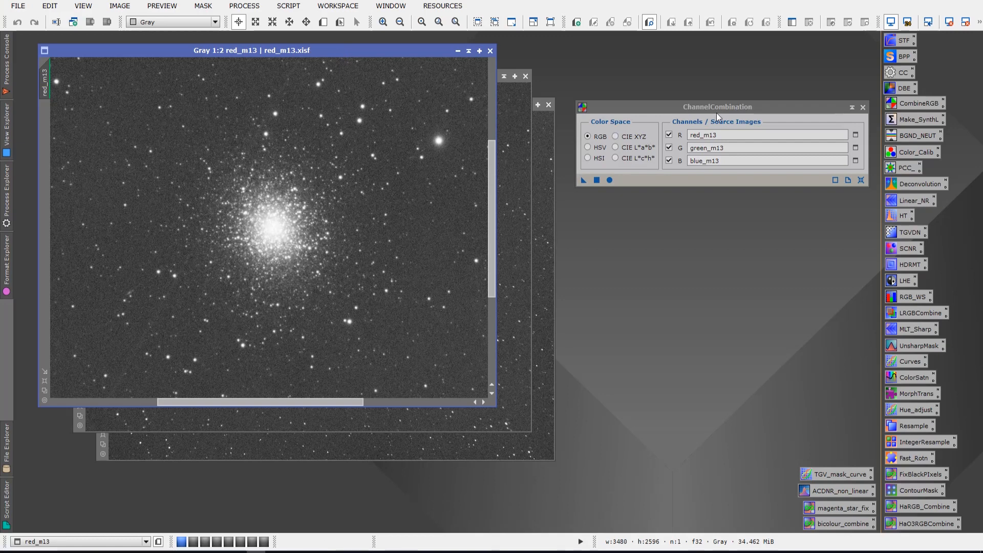
click(244, 5)
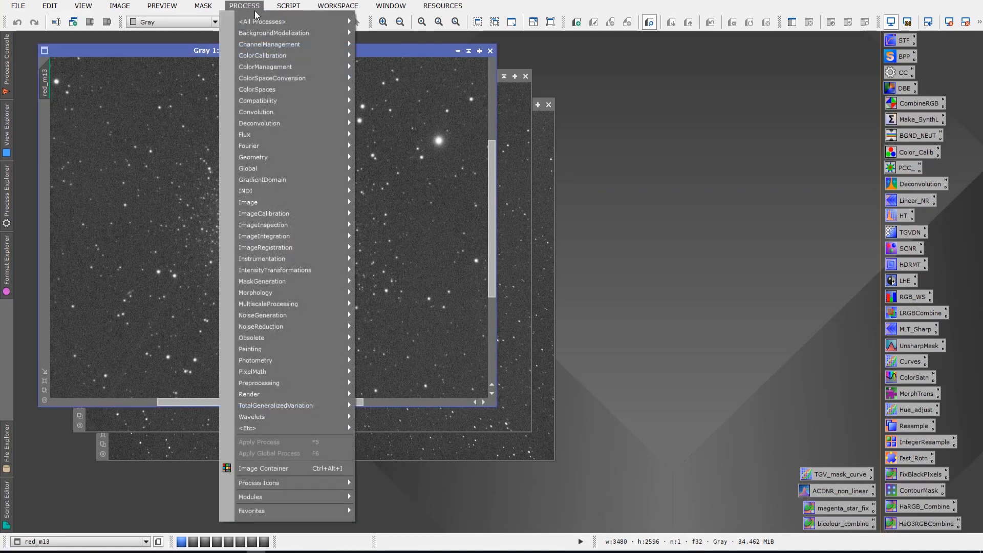
mouse_move(271, 93)
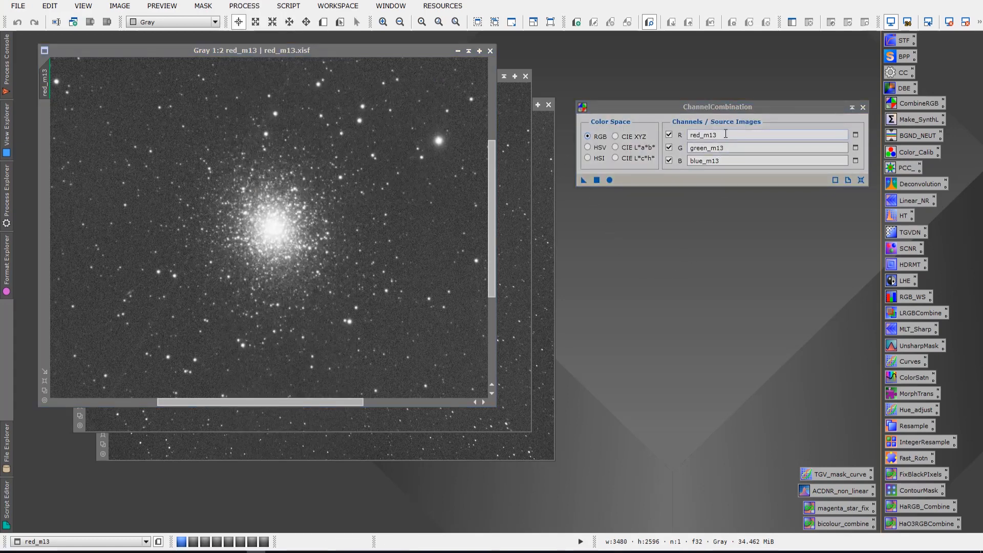
Assign red_m13, green_m13 and blue_m13 to the R, G and B channels.
click(856, 134)
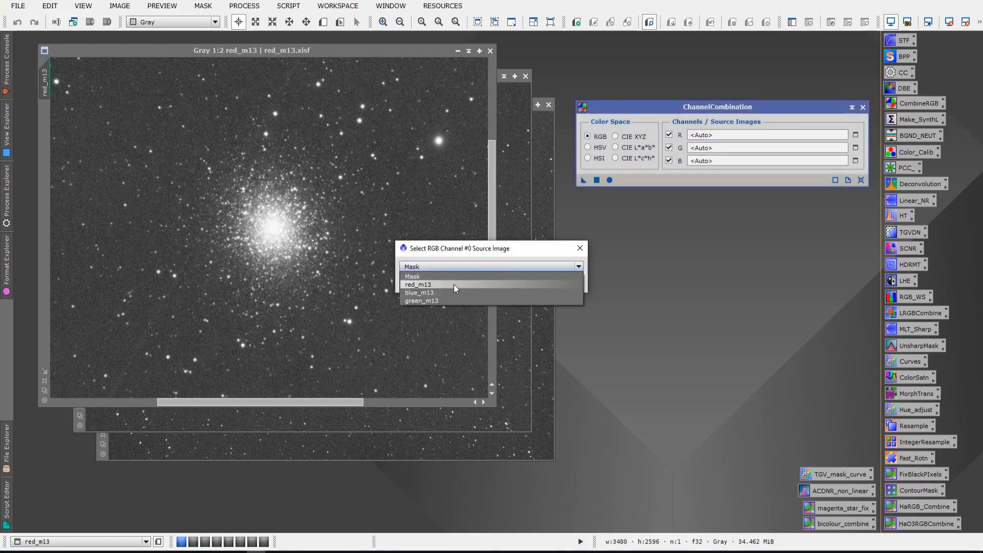
click(418, 284)
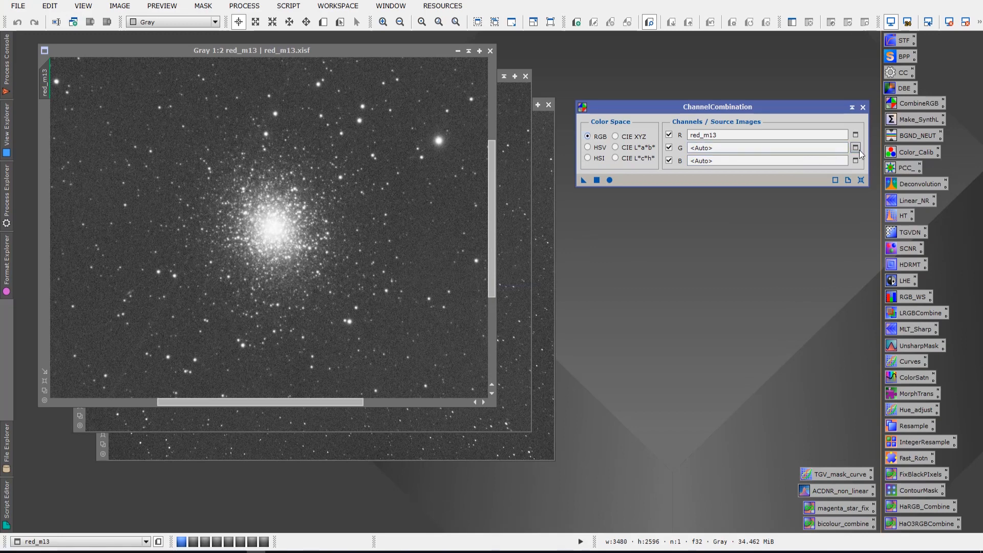
click(856, 147)
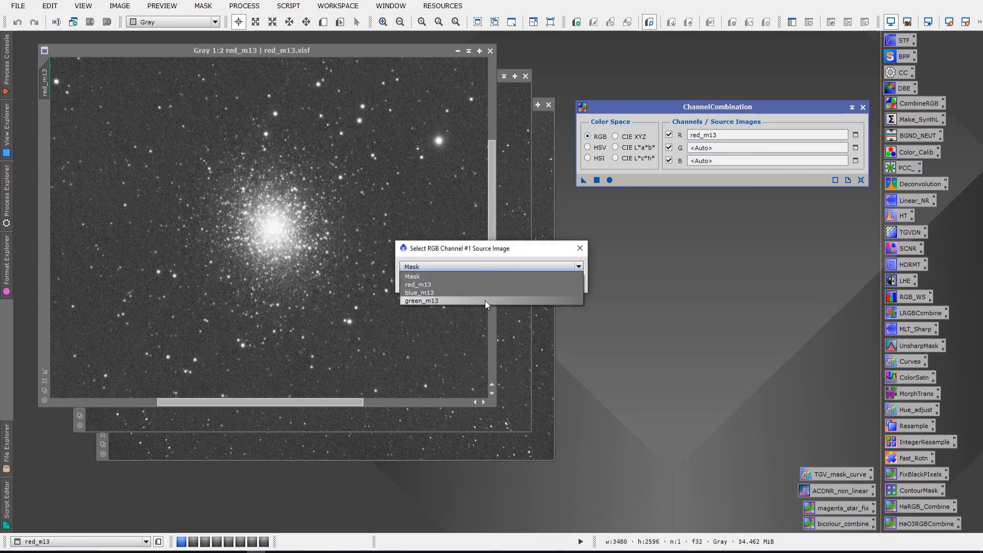
click(423, 301)
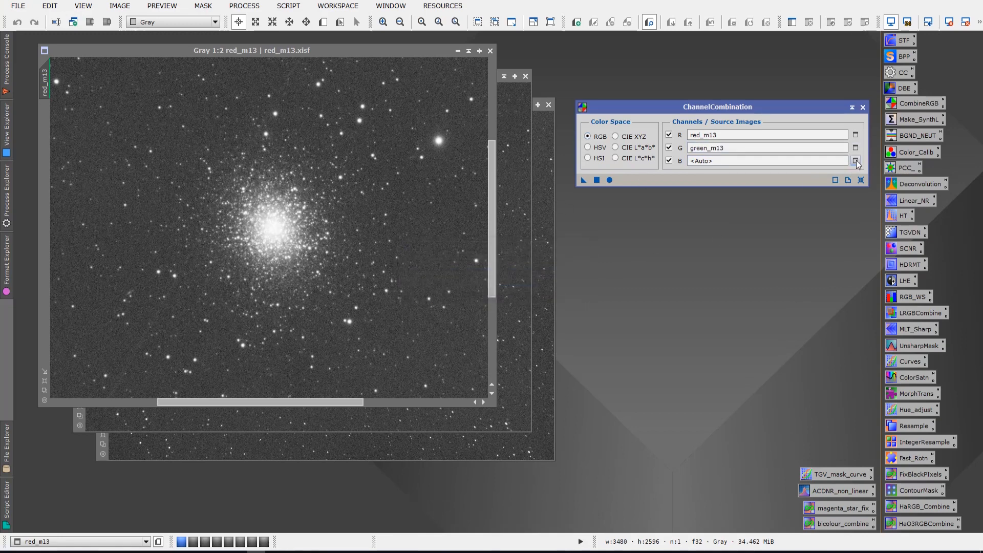
click(855, 161)
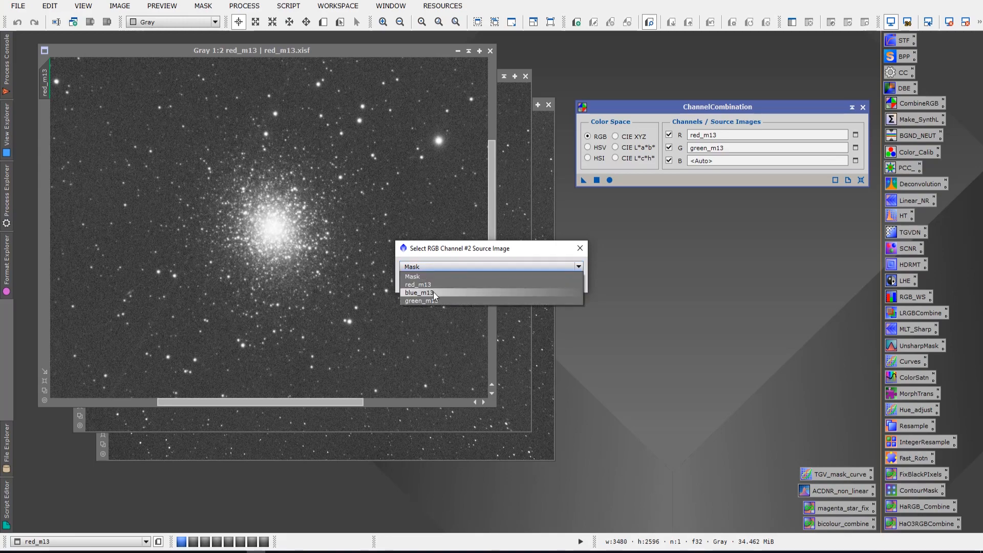
click(420, 292)
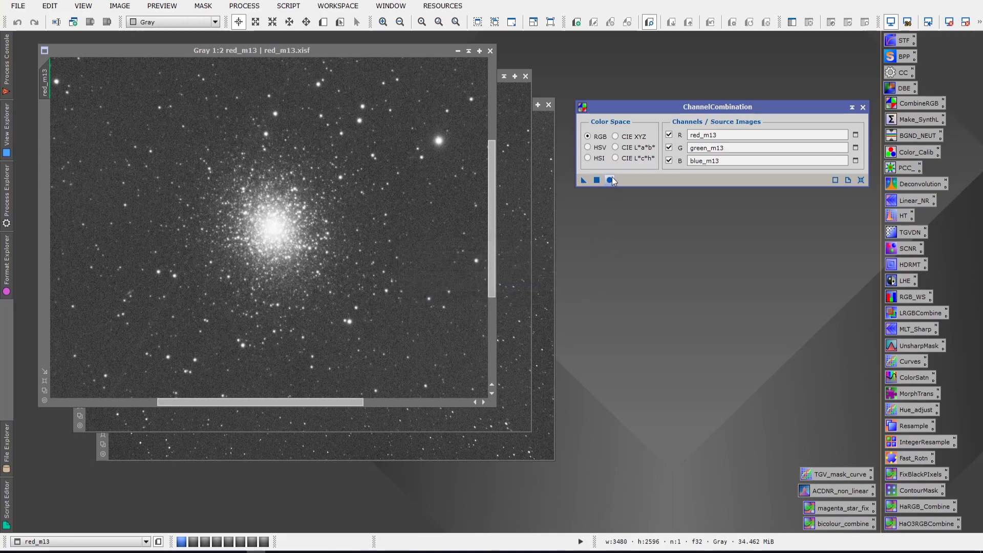
Apply ChannelCombination globally to create the colour M13 image and view it stretched.
click(610, 179)
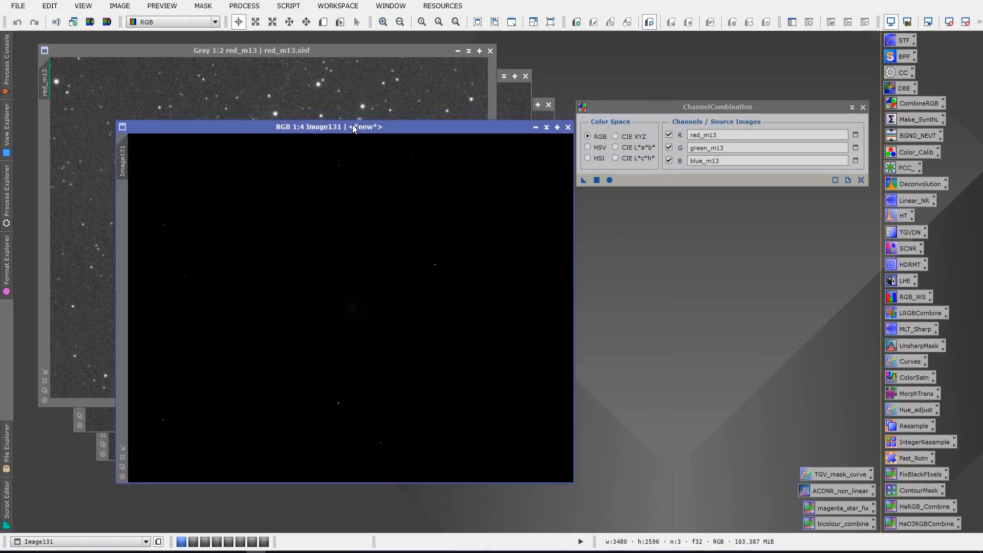
click(608, 179)
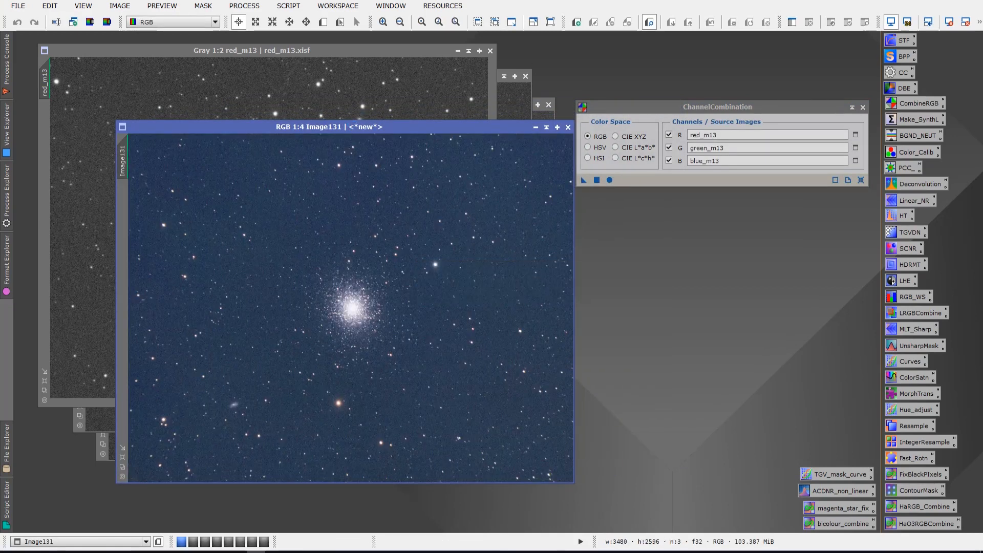